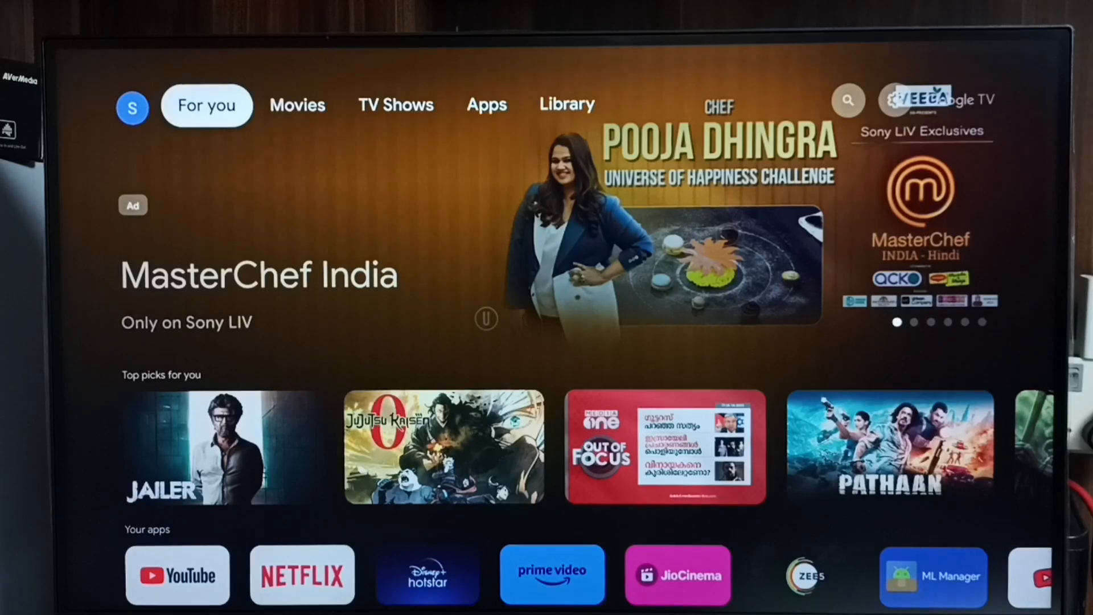
- Reach the device Settings from Home via the quick settings gear
{"action": "left_click", "coordinate": [486, 105]}
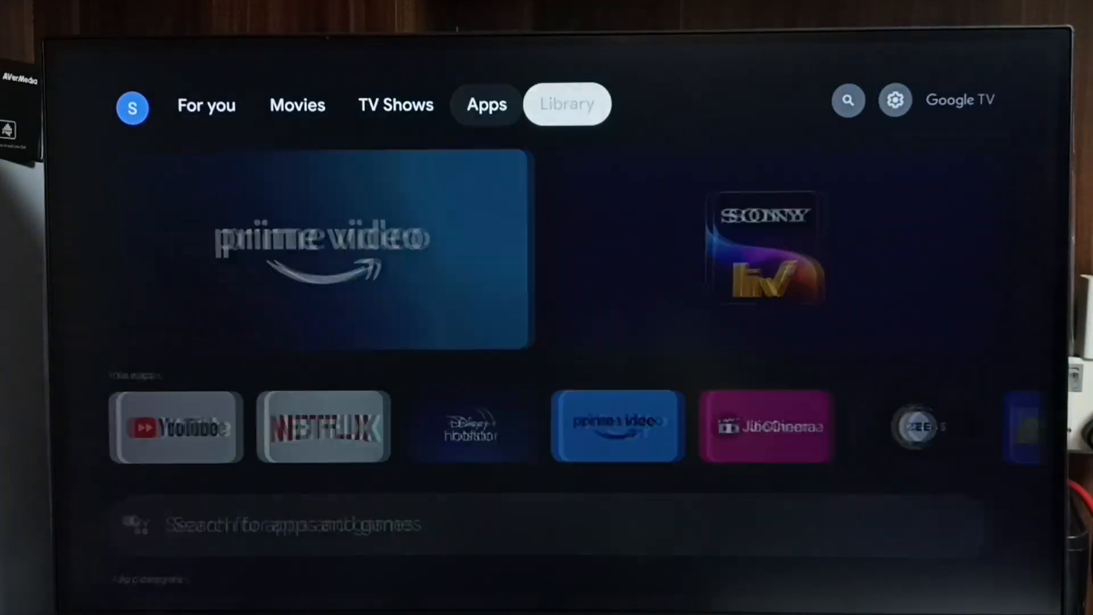
{"action": "left_click", "coordinate": [895, 101]}
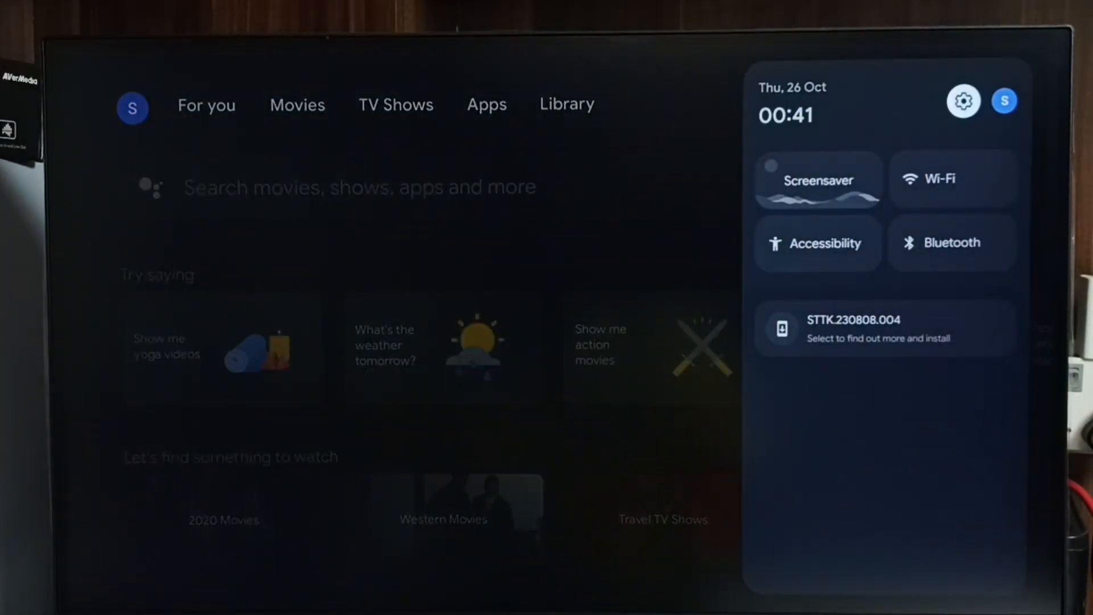
{"action": "left_click", "coordinate": [963, 100]}
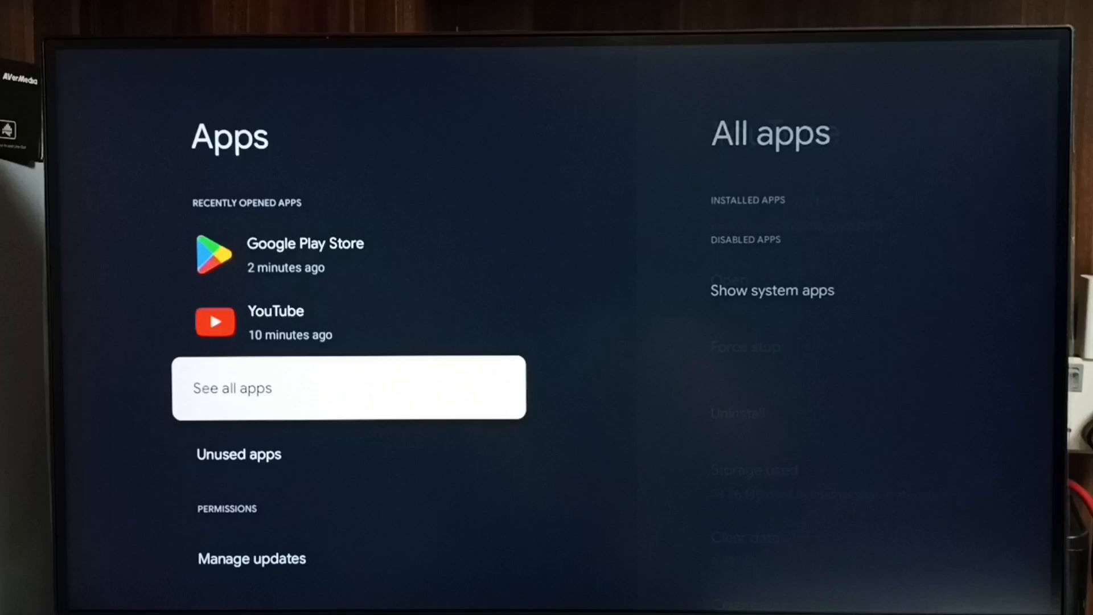
- Show all installed apps and scroll down the list to Google Play Store
{"action": "left_click", "coordinate": [348, 387]}
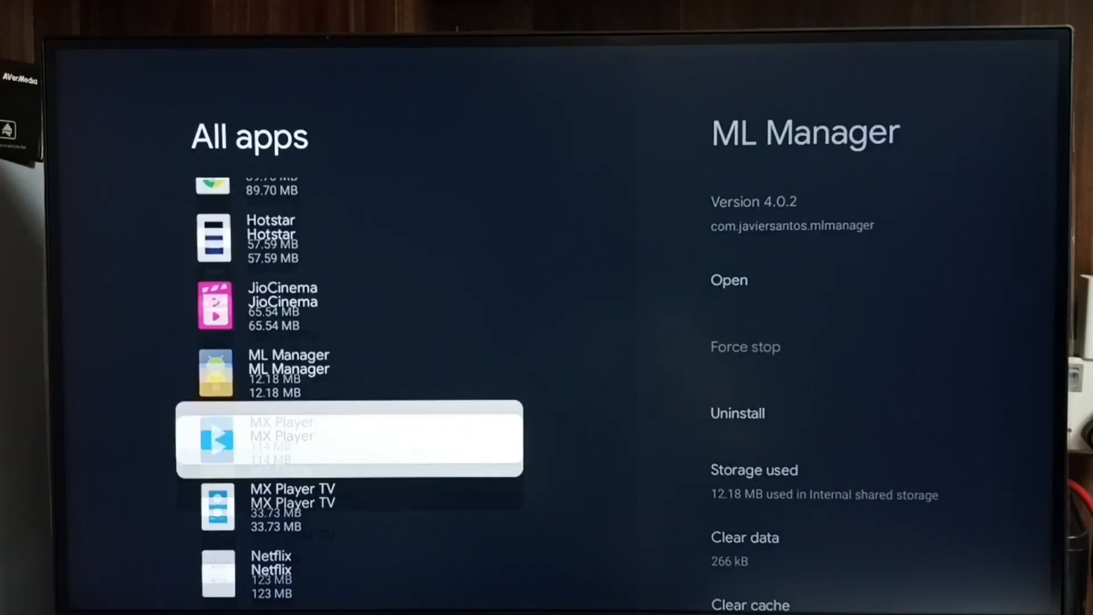
{"action": "scroll", "scroll_direction": "down", "scroll_amount": 3}
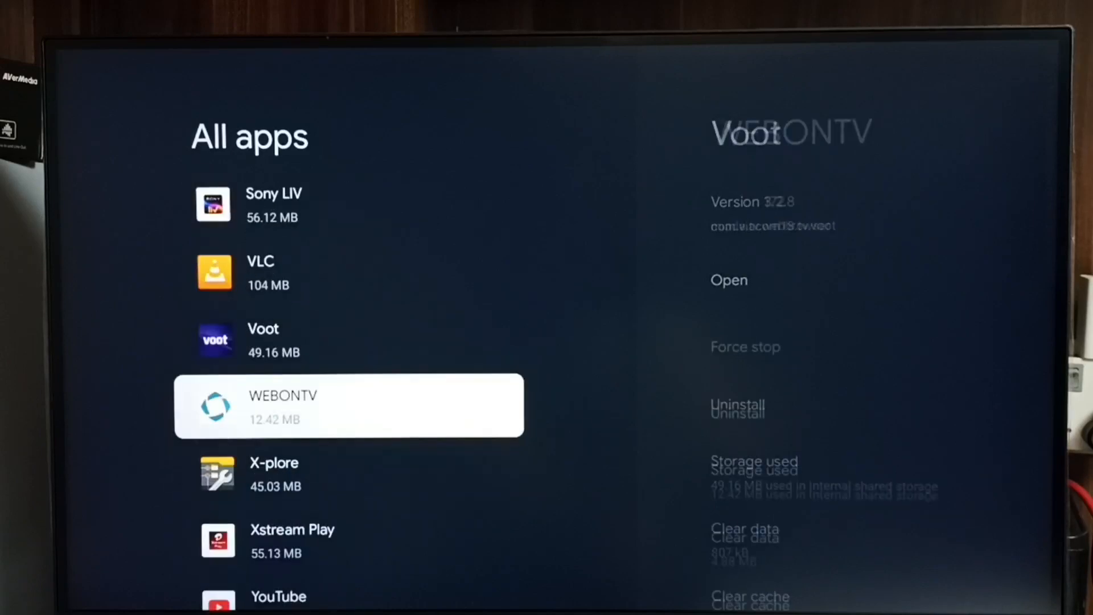
{"action": "scroll", "scroll_direction": "down", "scroll_amount": 3}
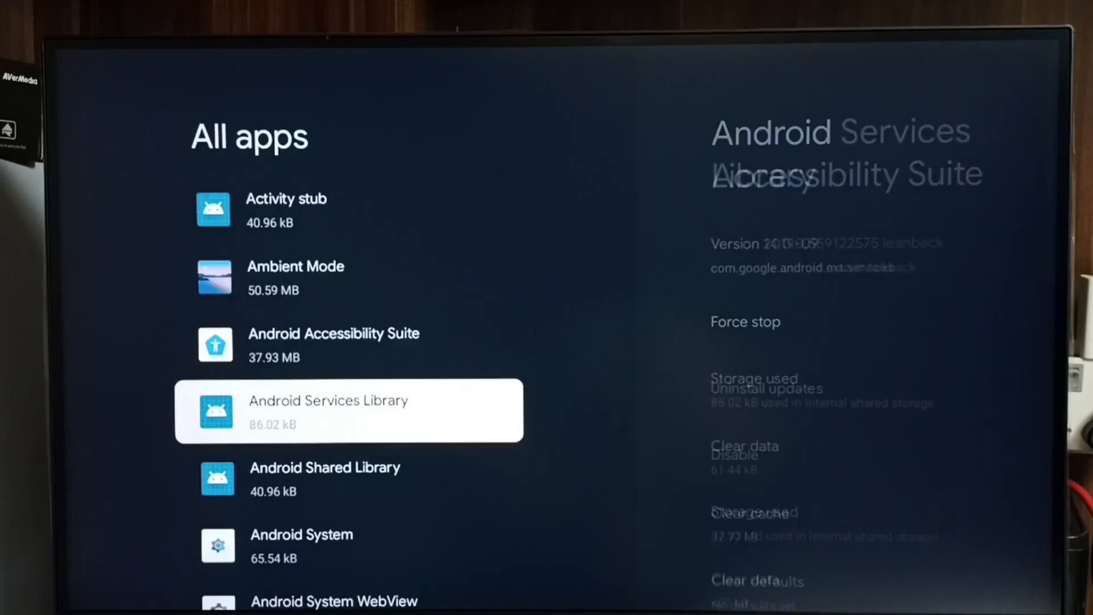
{"action": "scroll", "scroll_direction": "down", "scroll_amount": 3}
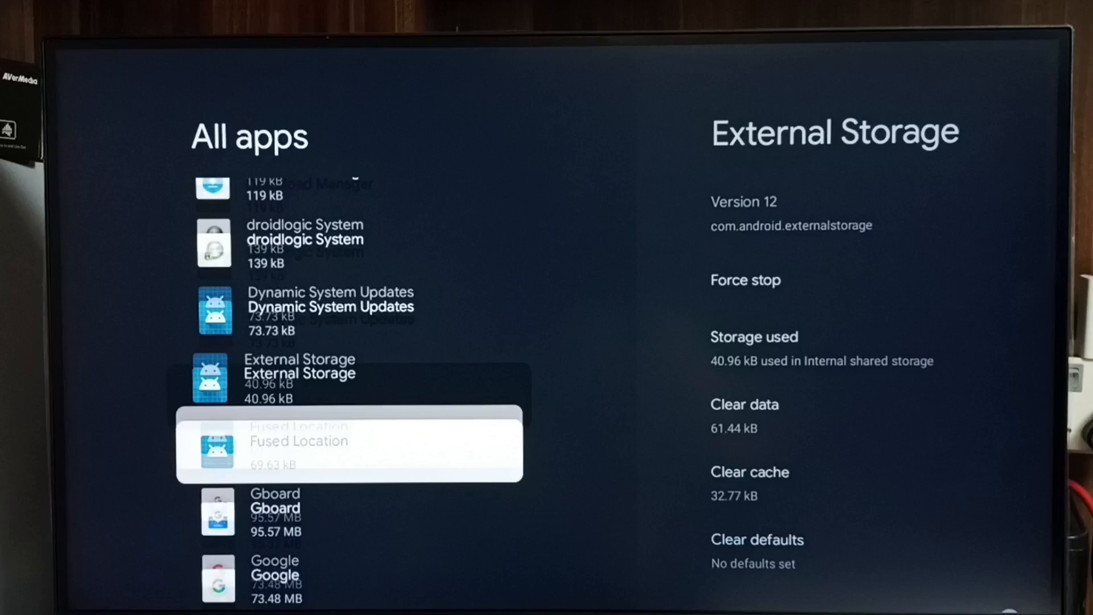
{"action": "scroll", "scroll_direction": "down", "scroll_amount": 3}
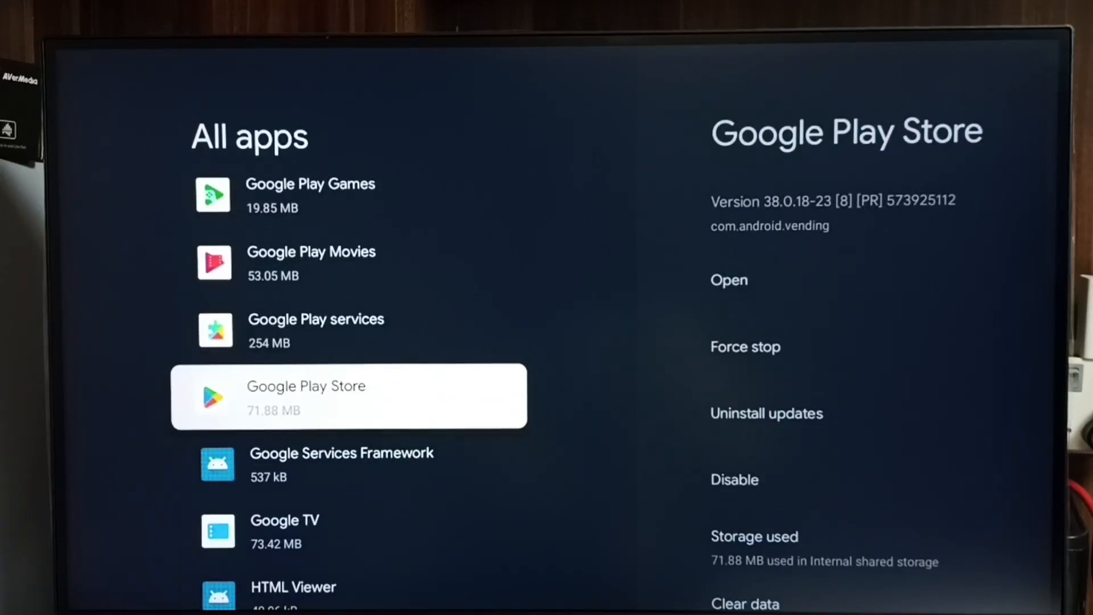
- Launch Google Play Store from its app details and browse its Games and Apps sections
{"action": "left_click", "coordinate": [349, 397]}
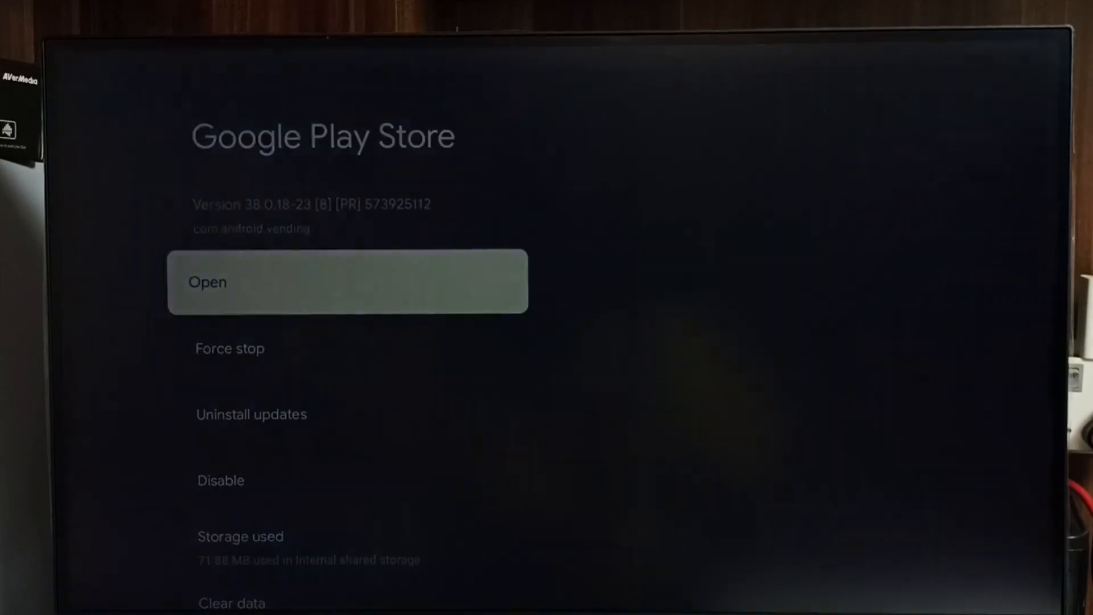
{"action": "left_click", "coordinate": [348, 281]}
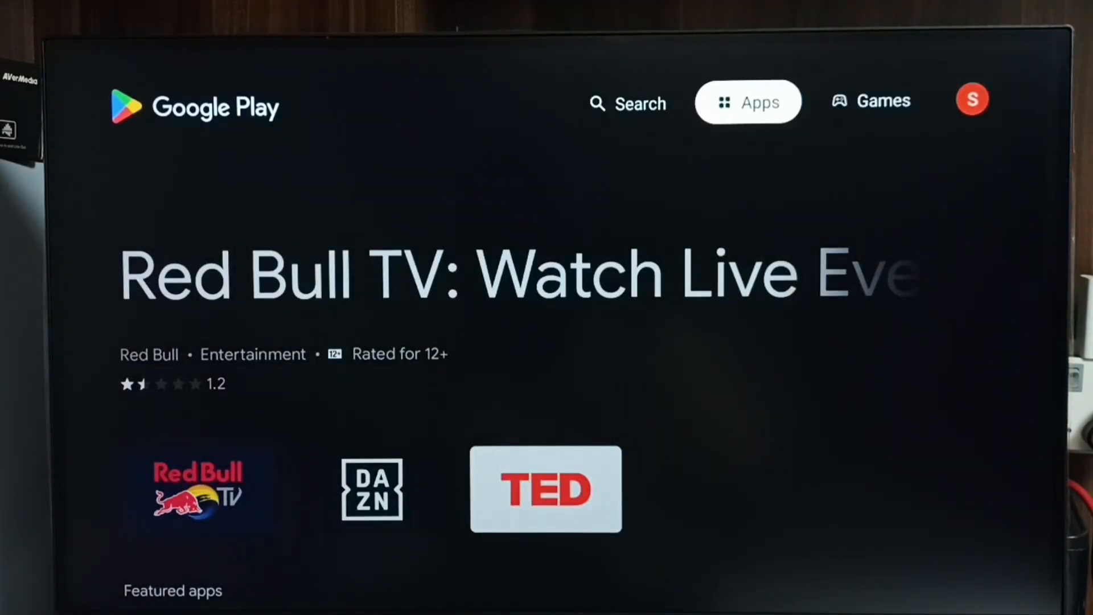
{"action": "left_click", "coordinate": [871, 101]}
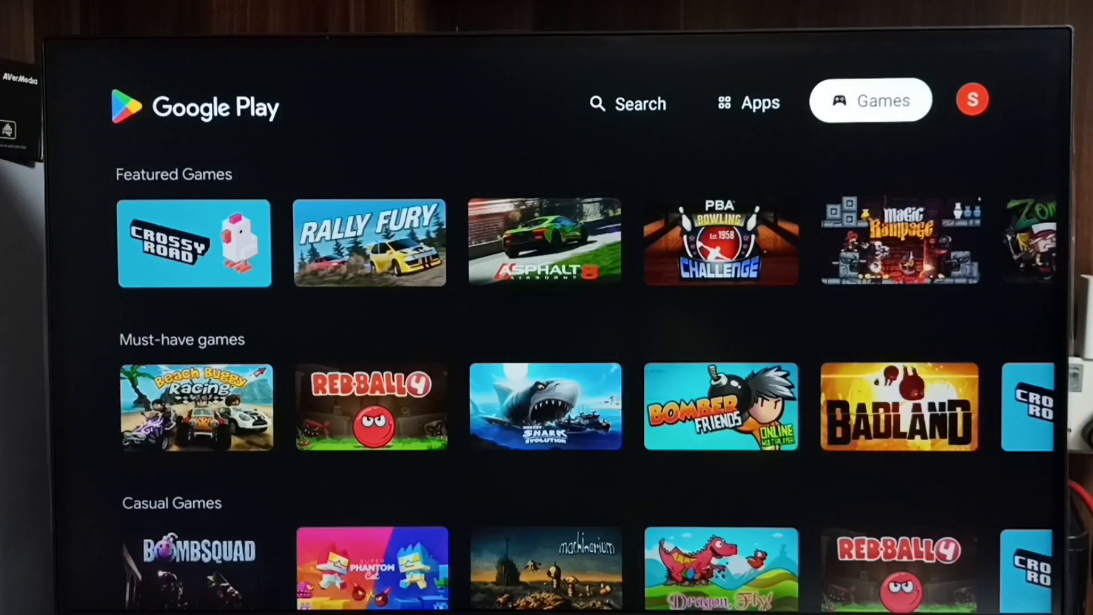
{"action": "left_click", "coordinate": [626, 103]}
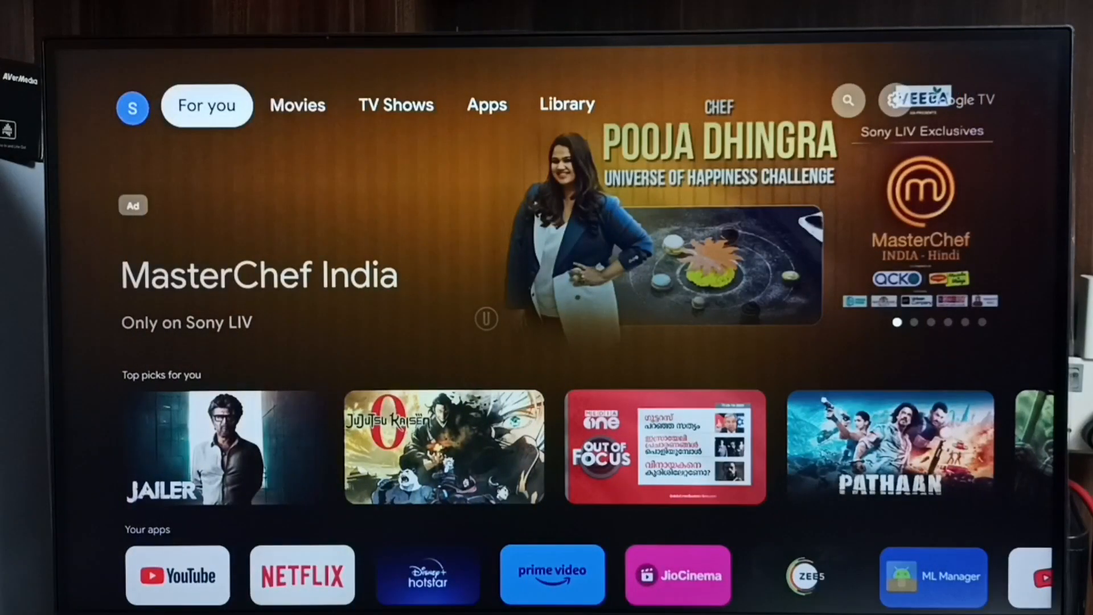
- Browse the Apps section down to Search for apps and games, then reach the global search screen
{"action": "left_click", "coordinate": [486, 105]}
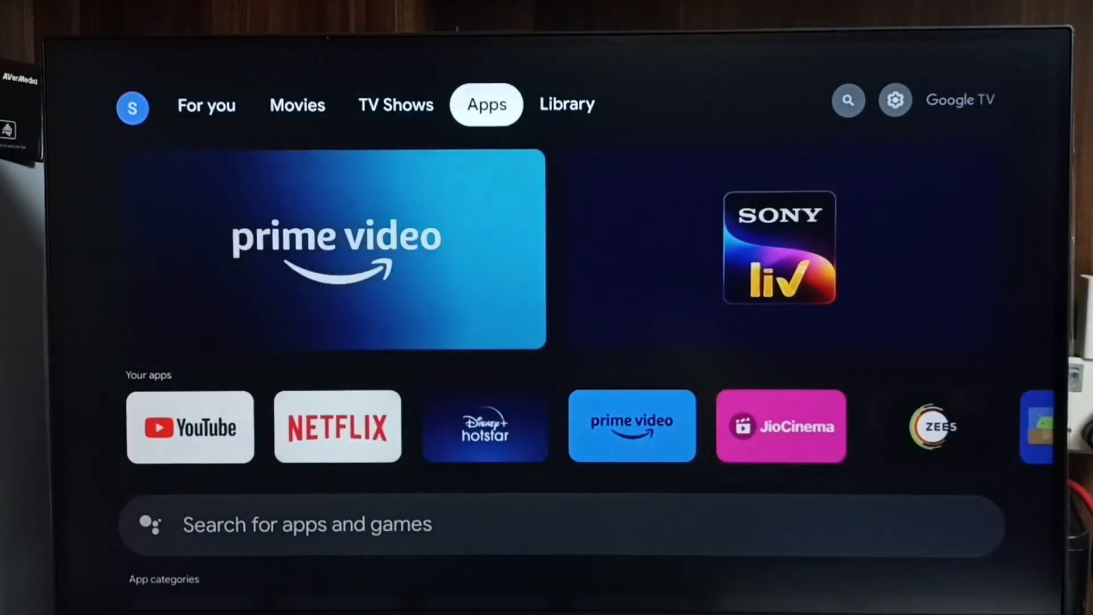
{"action": "scroll", "scroll_direction": "down", "scroll_amount": 3}
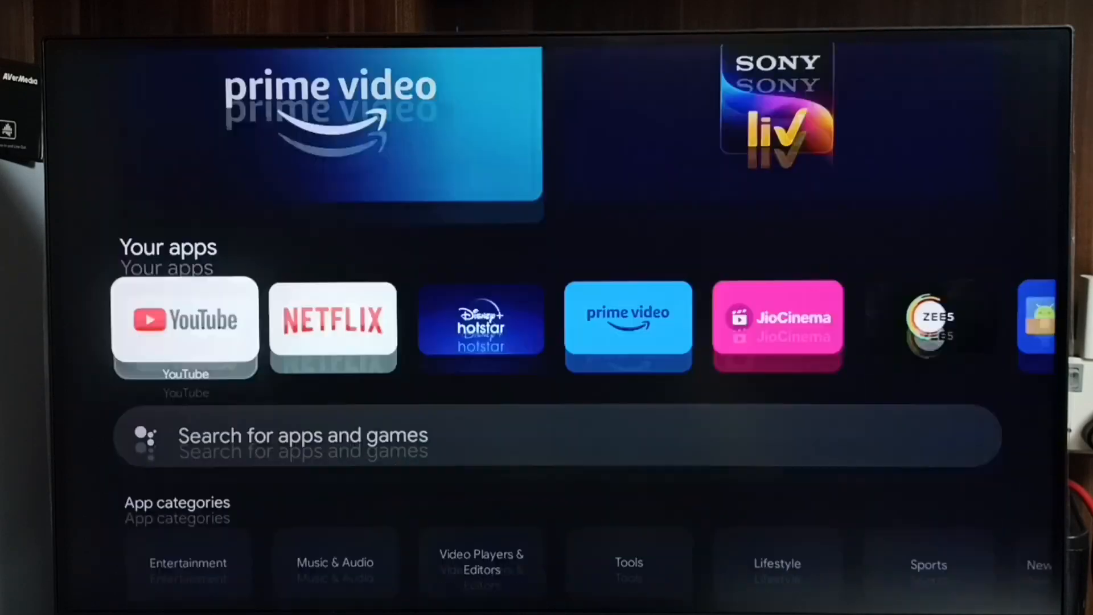
{"action": "scroll", "scroll_direction": "down", "scroll_amount": 3}
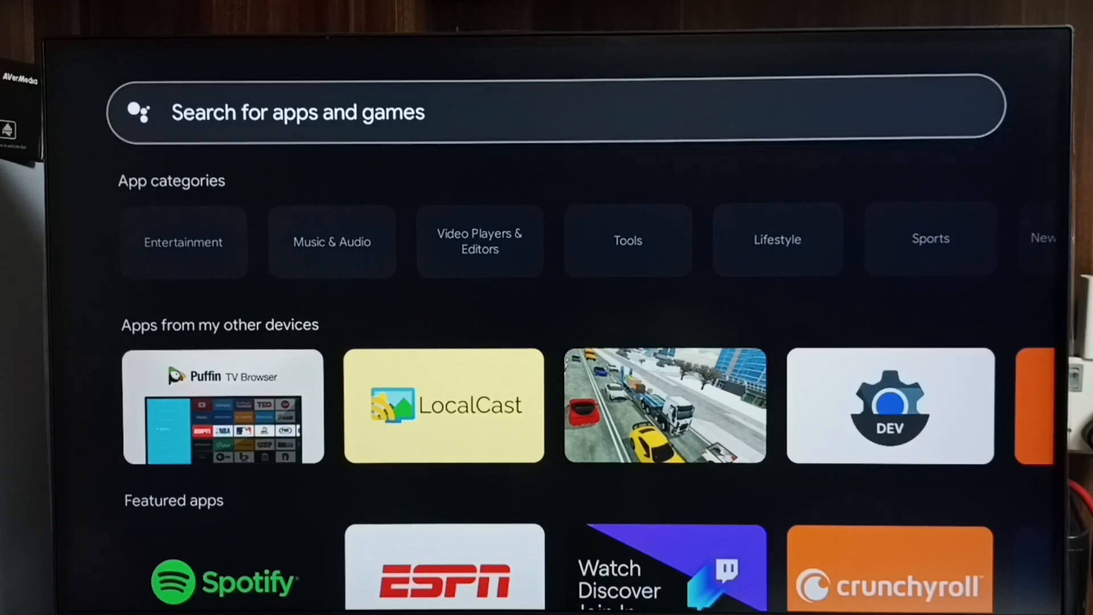
{"action": "scroll", "scroll_direction": "down", "scroll_amount": 3}
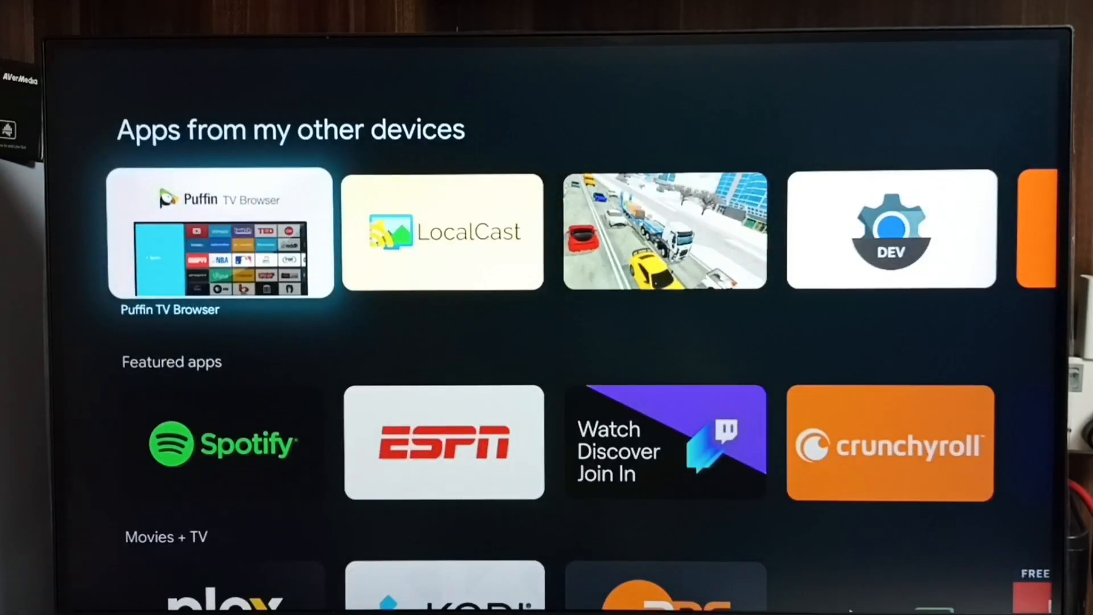
{"action": "scroll", "scroll_direction": "down", "scroll_amount": 3}
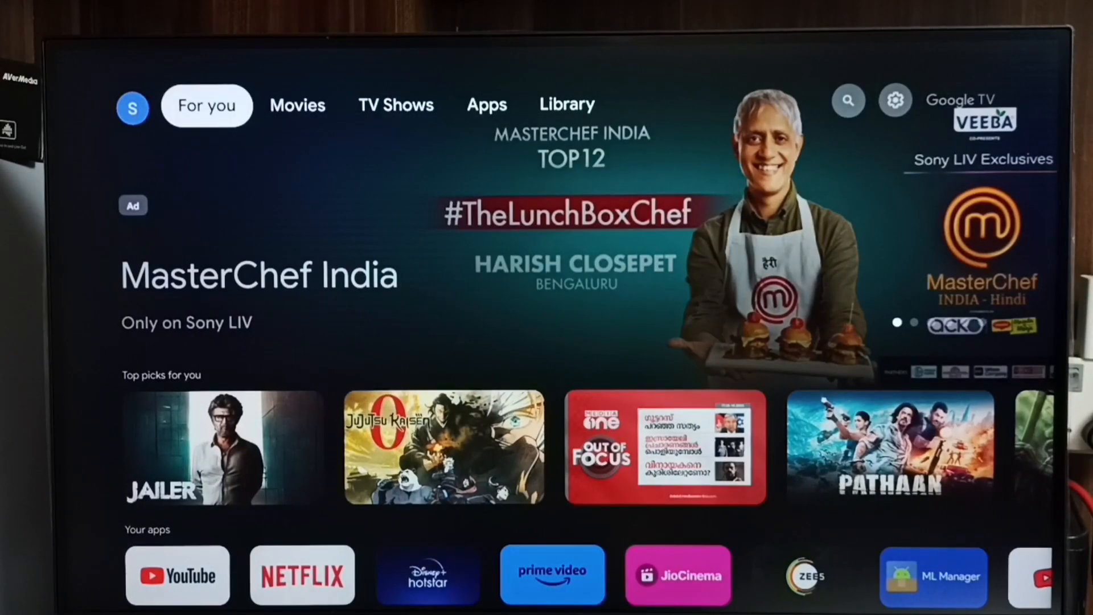
{"action": "left_click", "coordinate": [847, 101]}
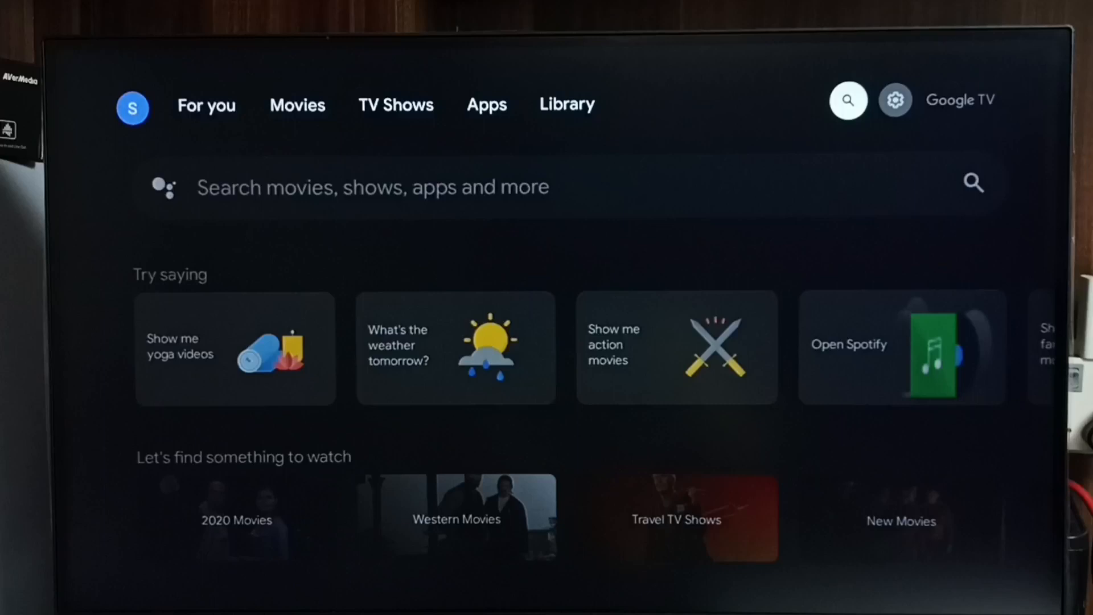